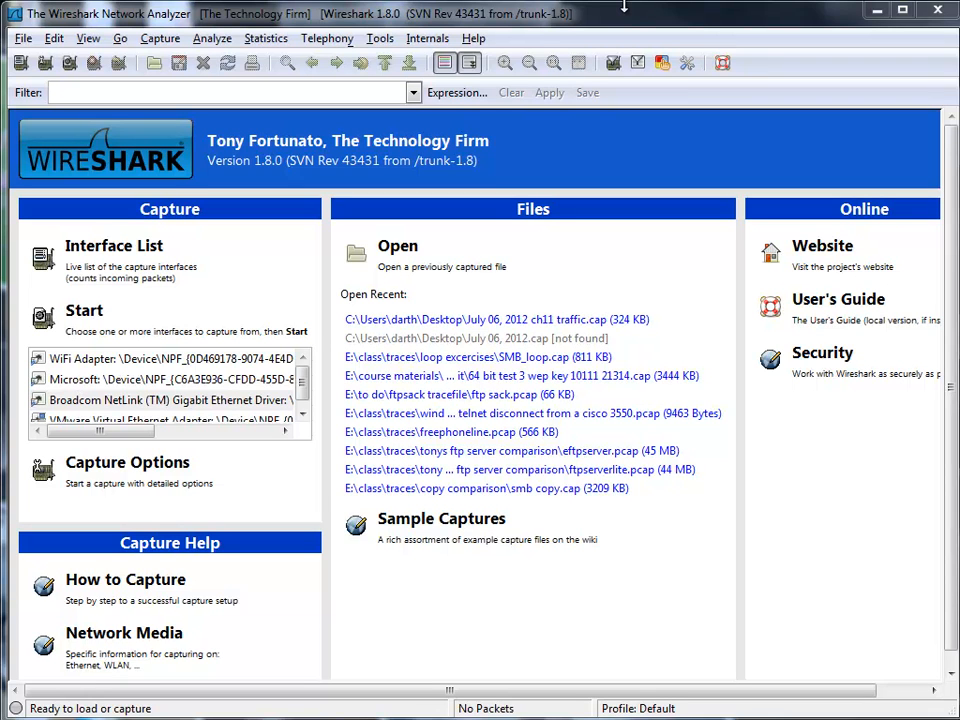
mouse_move(595, 22)
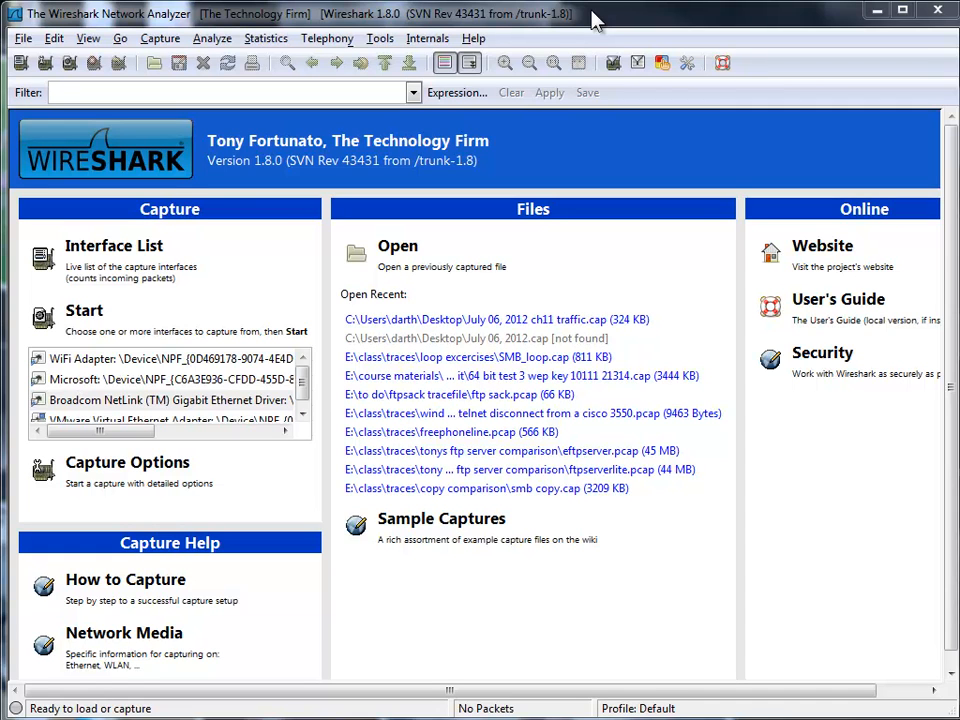
mouse_move(208, 325)
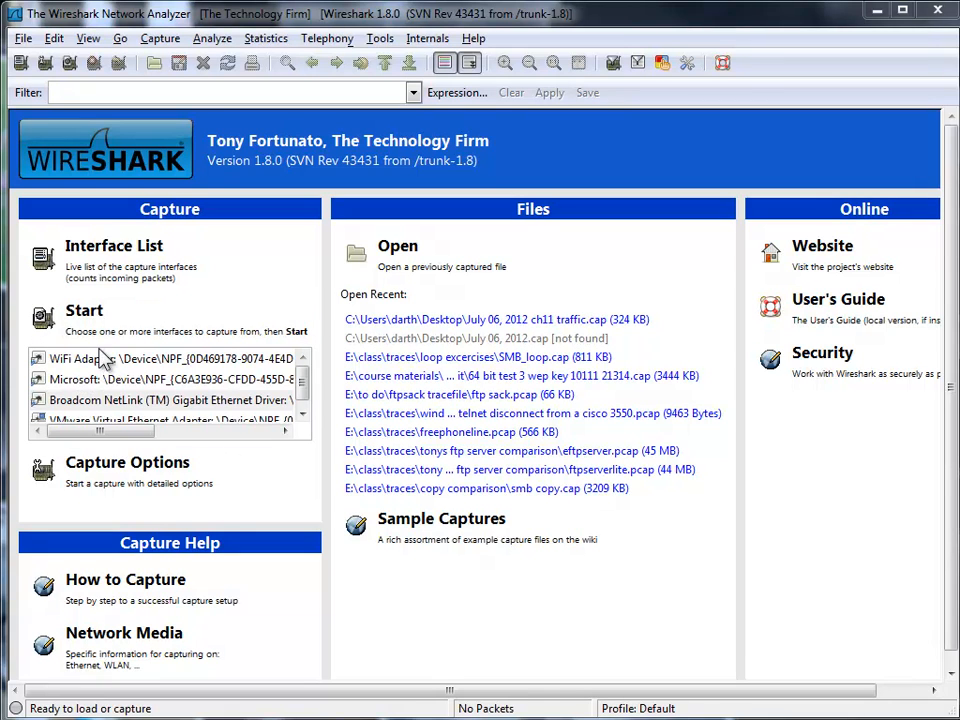
Step: Select the Broadcom NetLink (TM) Gigabit Ethernet interface on the start page
left_click(168, 399)
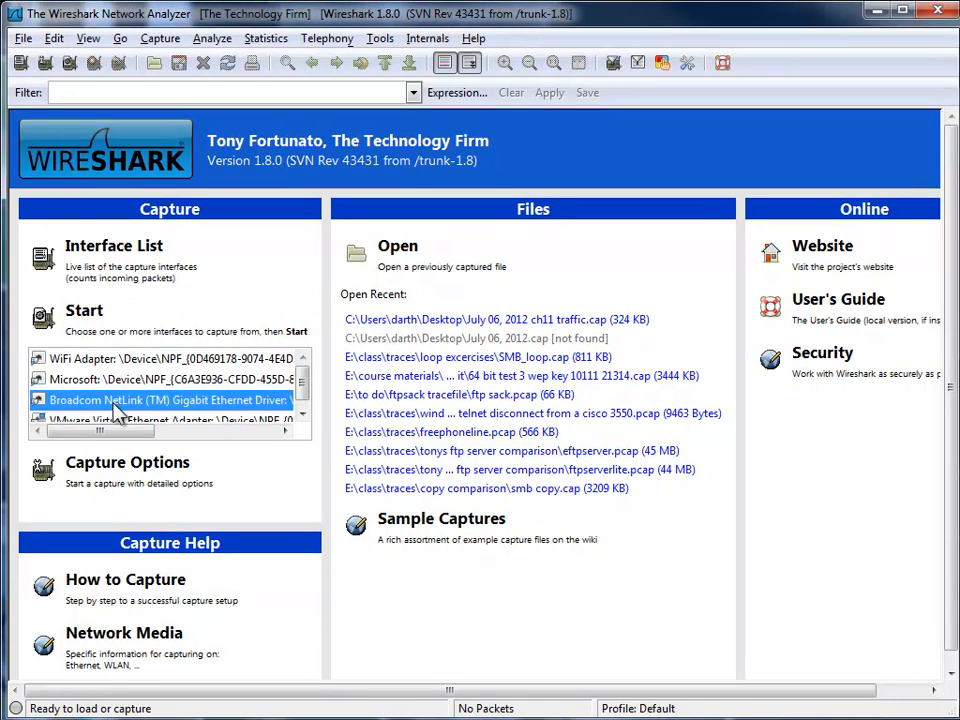
mouse_move(122, 378)
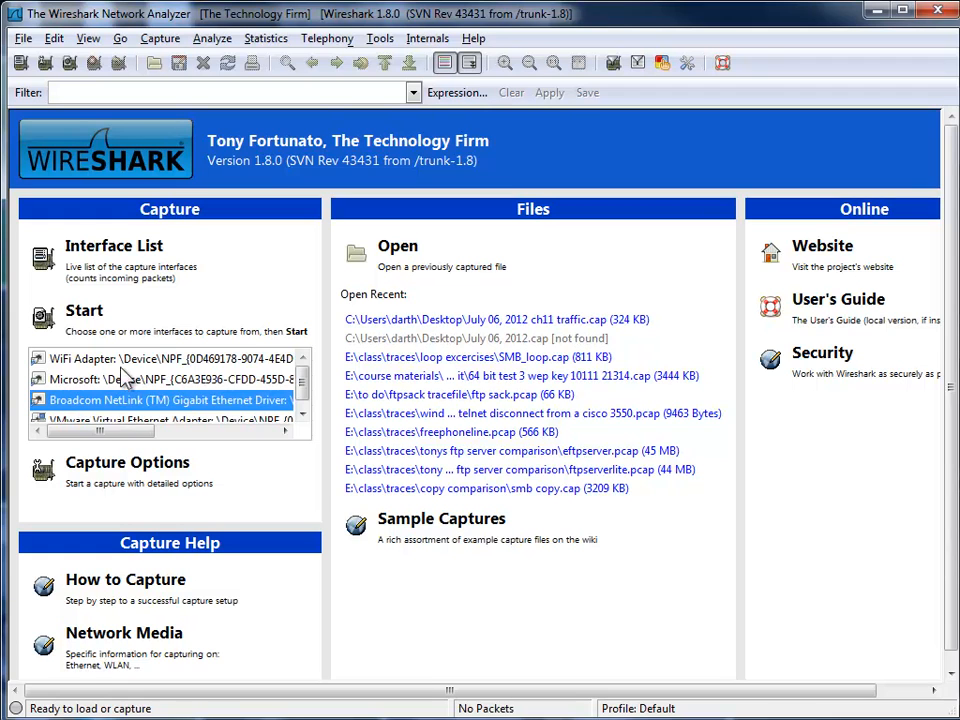
left_click(160, 358)
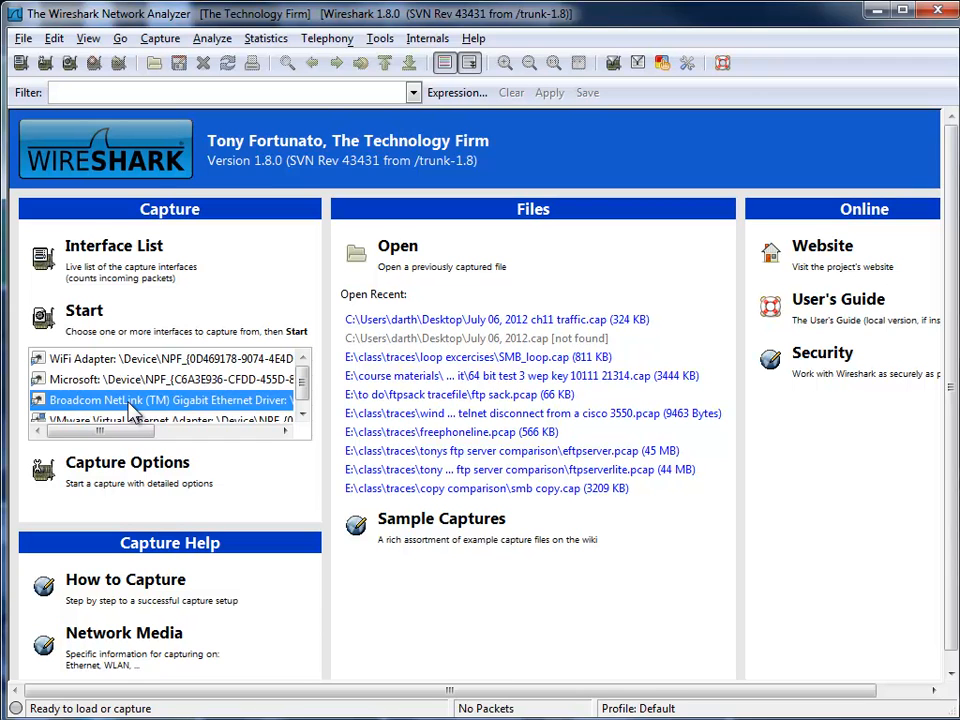
mouse_move(180, 405)
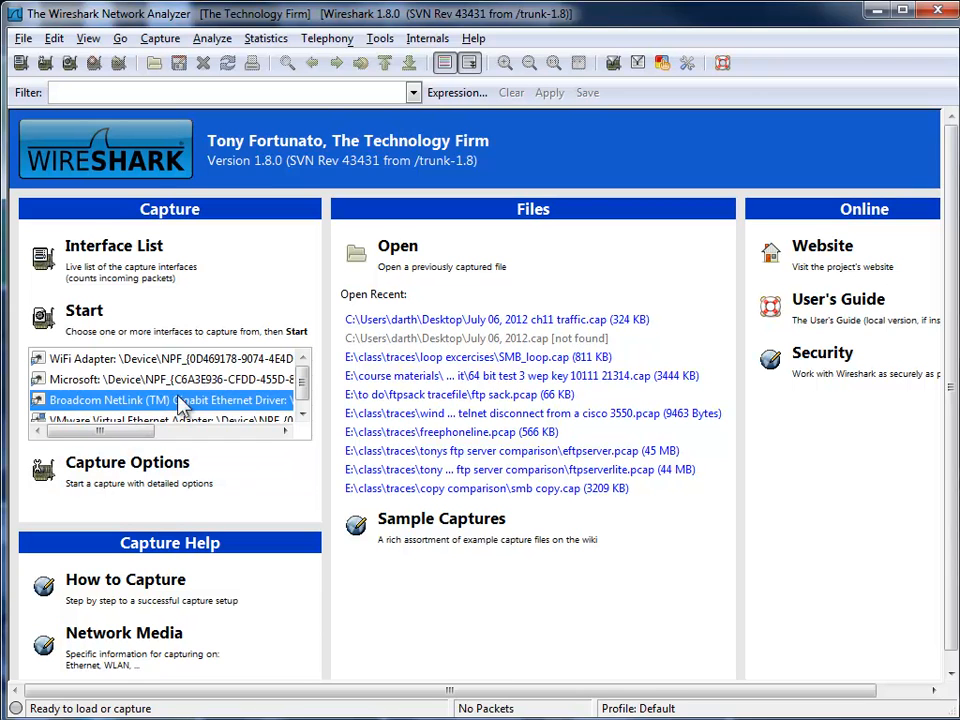
mouse_move(145, 490)
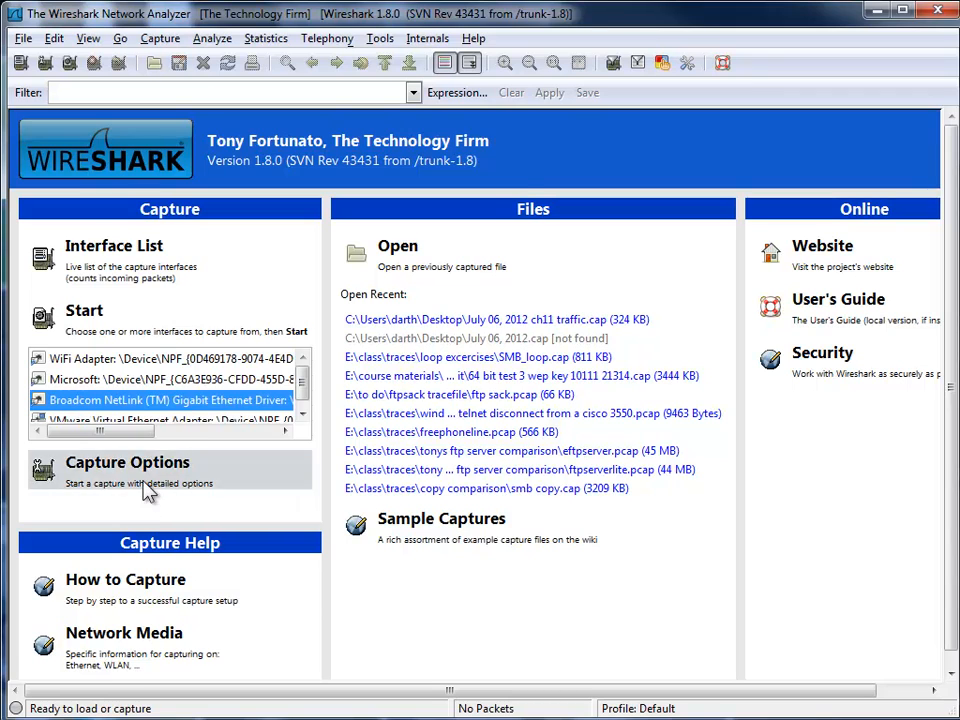
Step: Open Capture Options with the Broadcom Gigabit interface ticked for capture
left_click(127, 462)
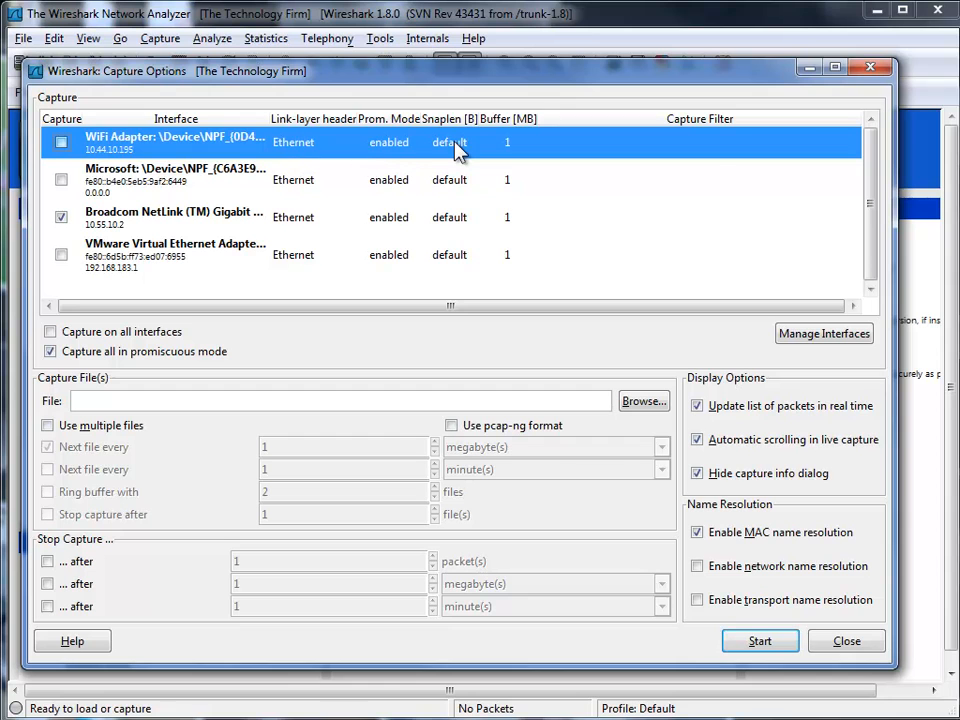
mouse_move(460, 145)
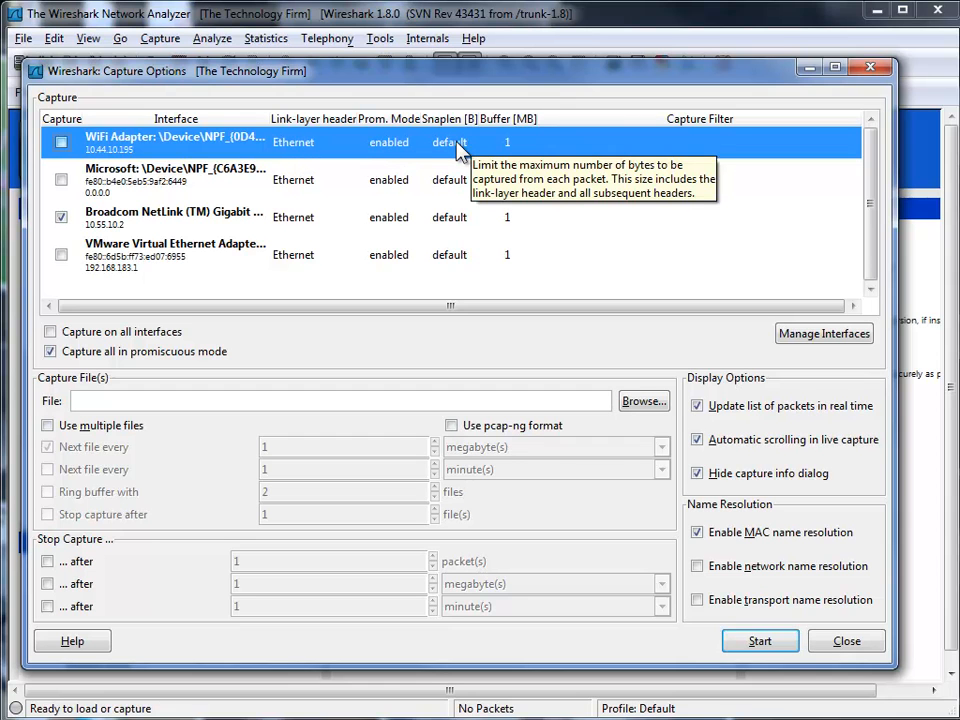
mouse_move(428, 202)
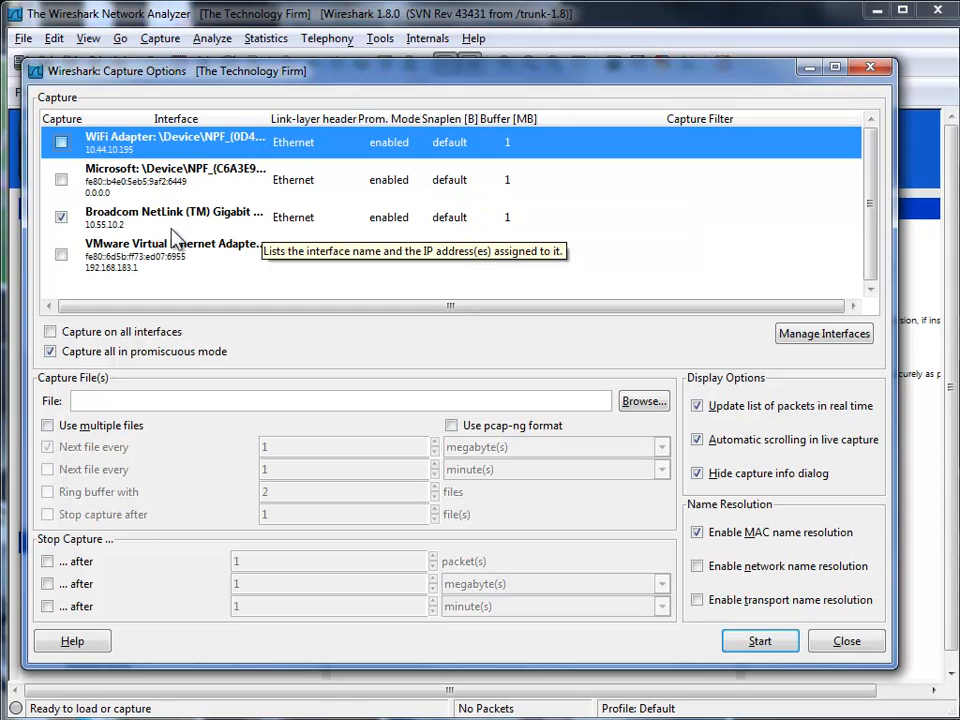
mouse_move(120, 238)
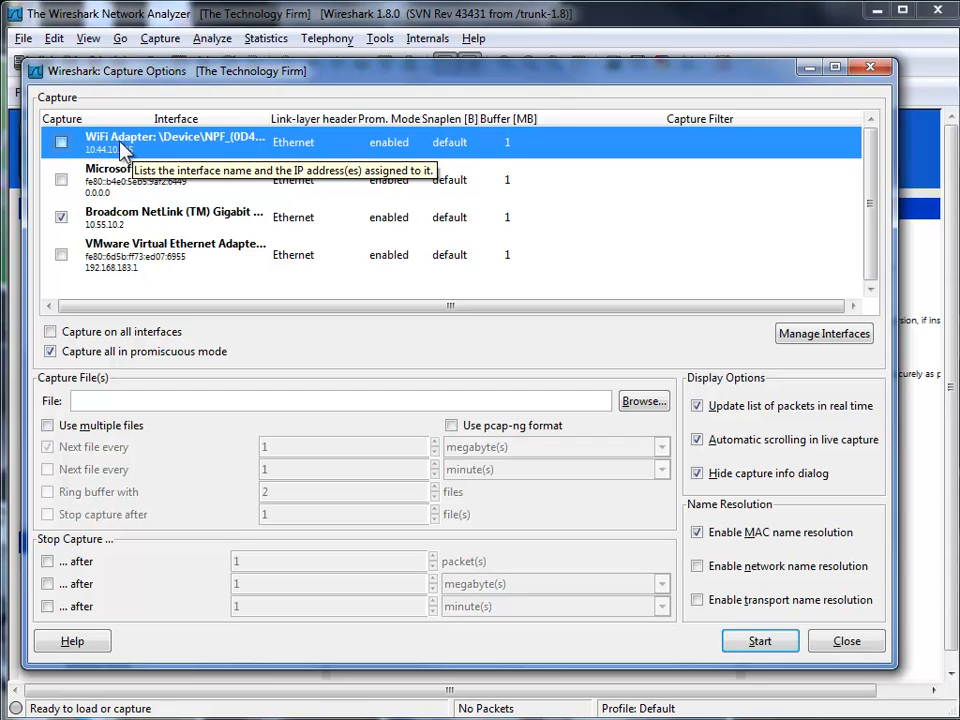
Step: Open Edit Interface Settings for the Broadcom NetLink interface
left_click(220, 217)
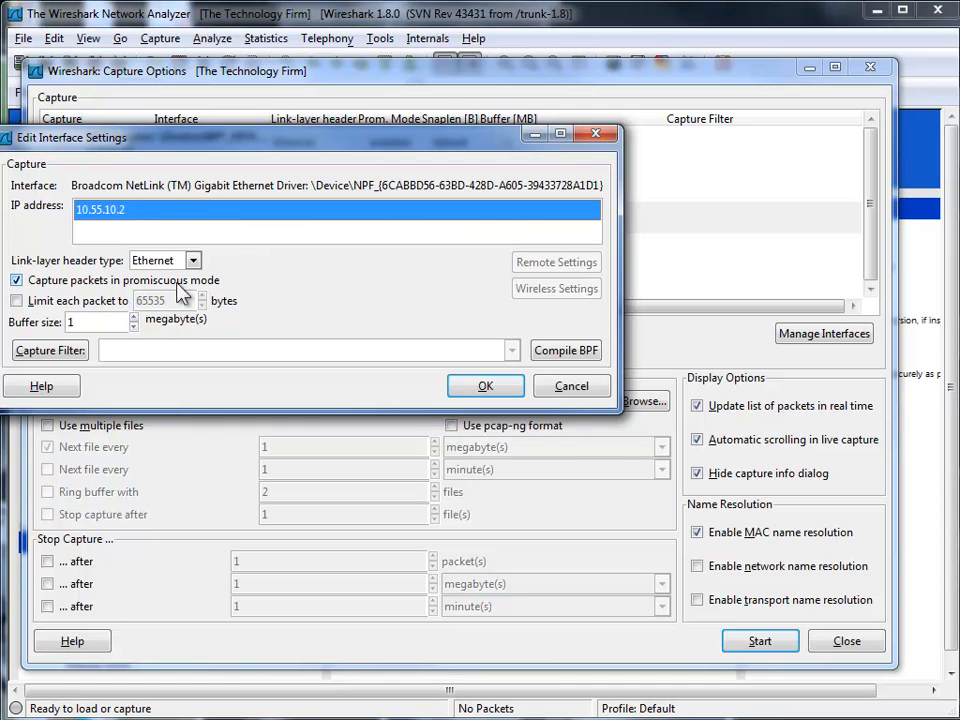
mouse_move(165, 265)
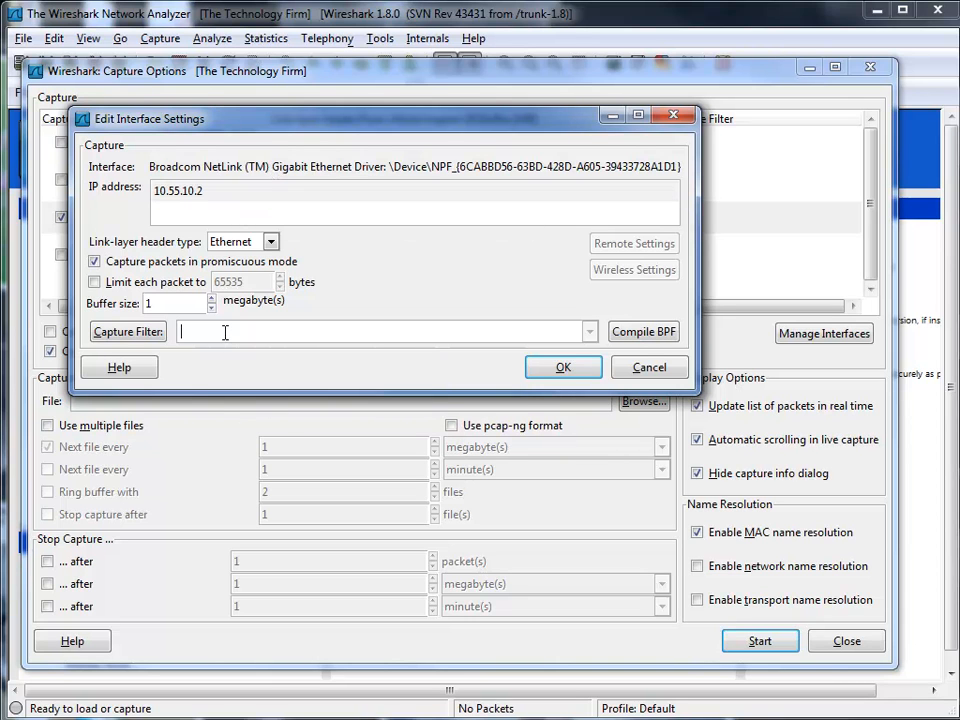
type("host www.thetechfirm.com")
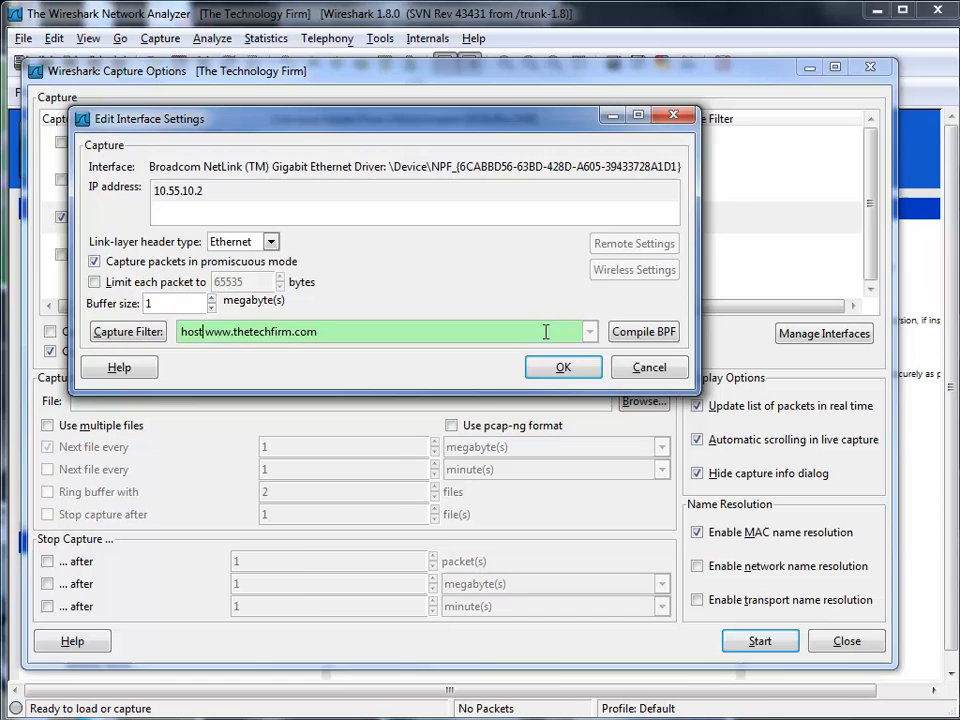
left_click(563, 367)
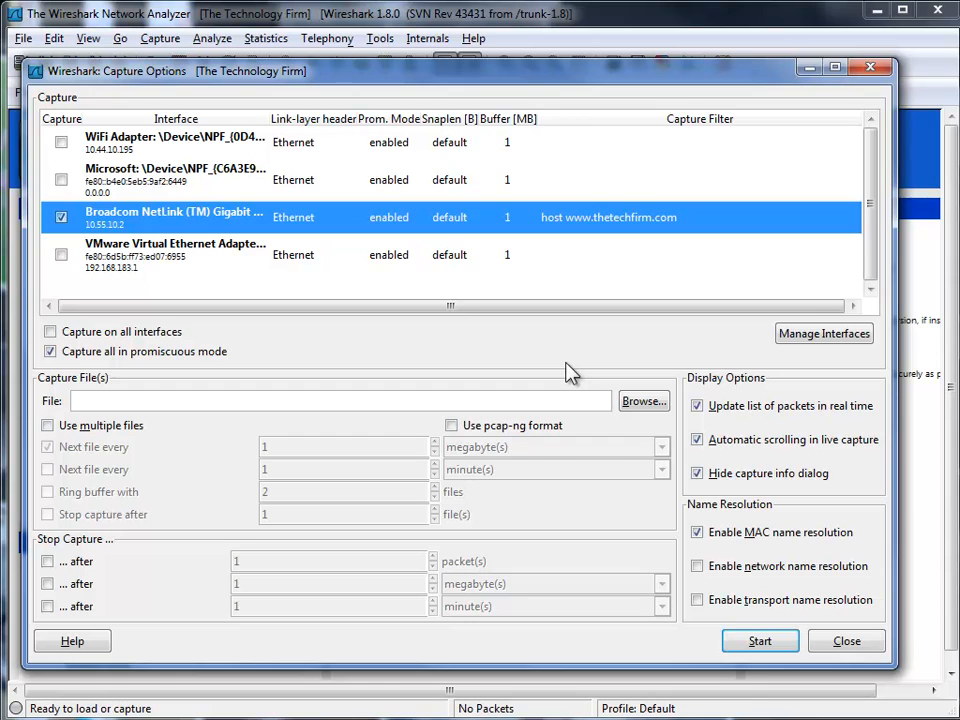
mouse_move(753, 693)
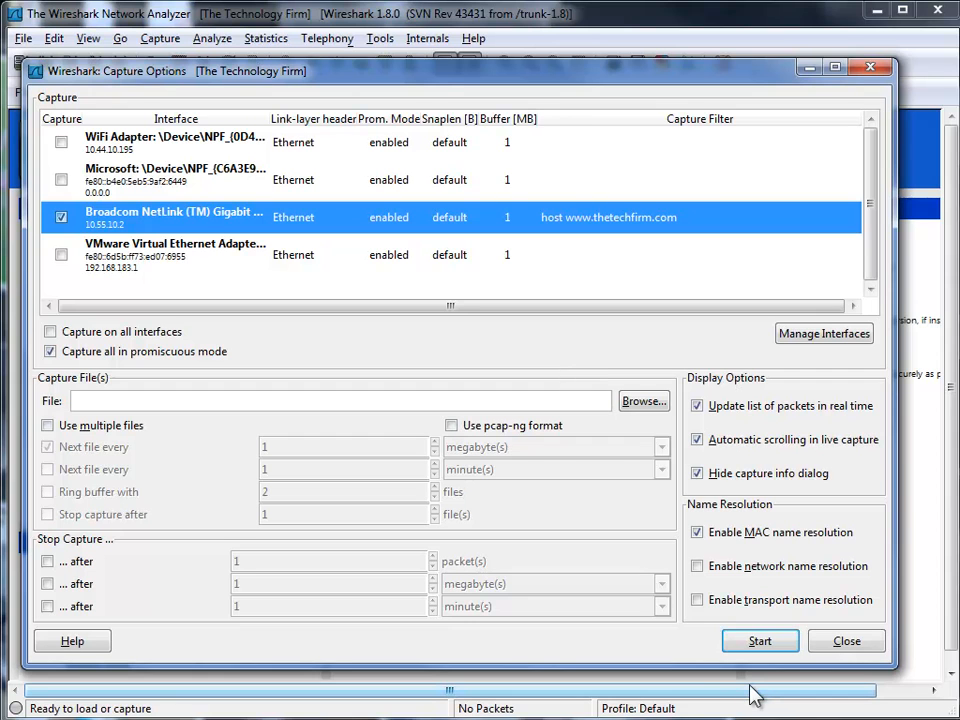